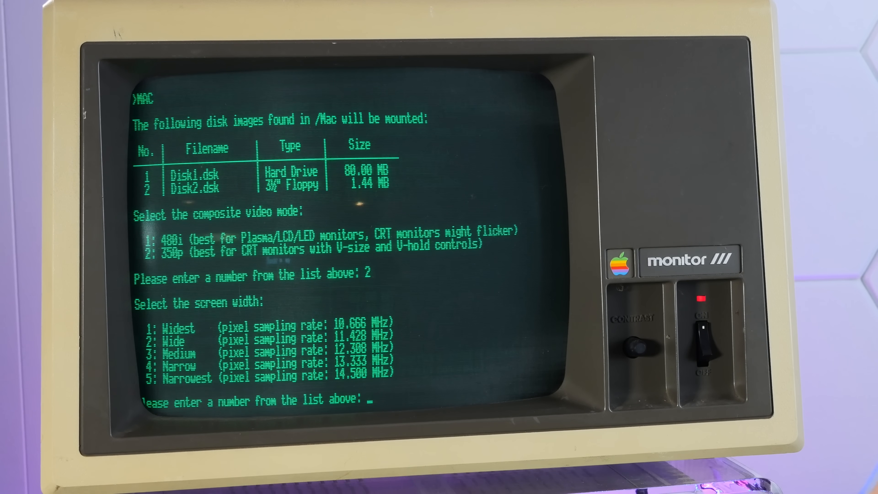
type("3")
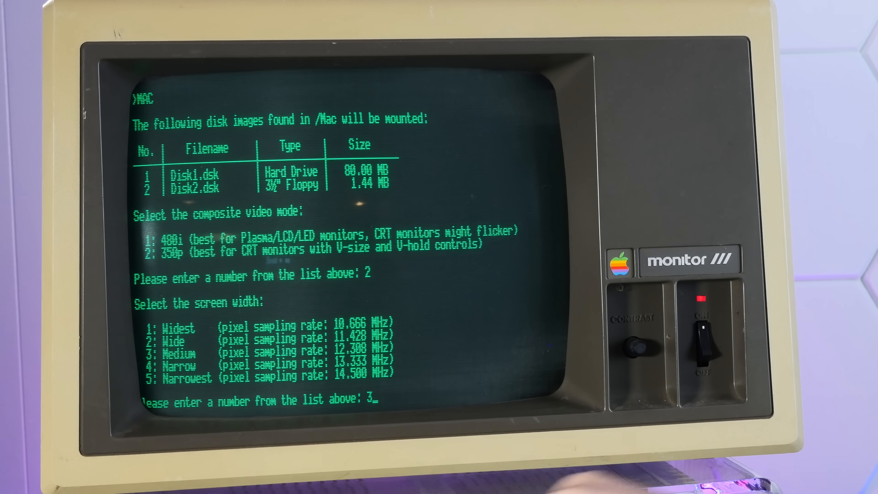